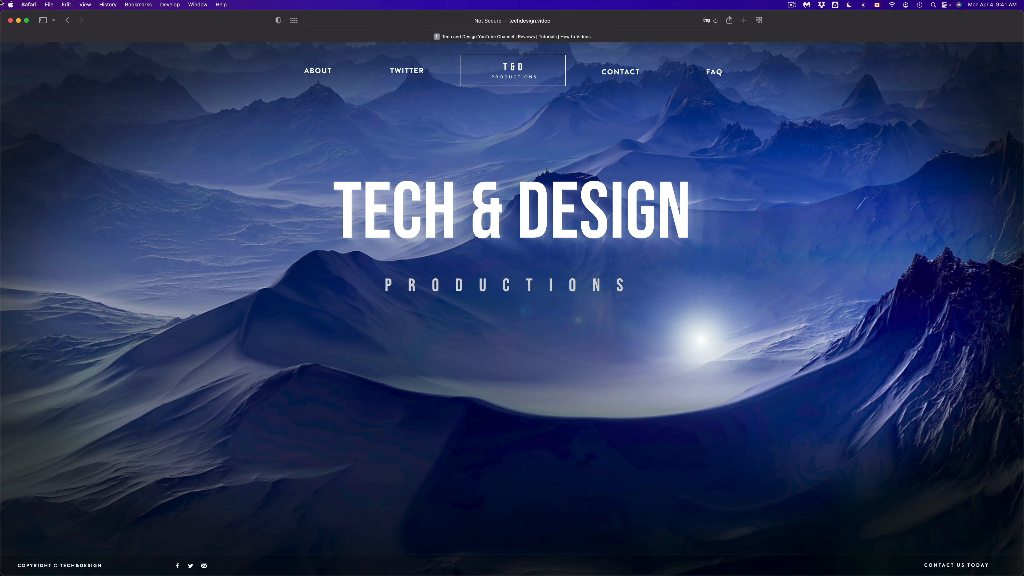
- Bring up the Apple menu listing About This Mac, System Preferences and App Store
click(12, 5)
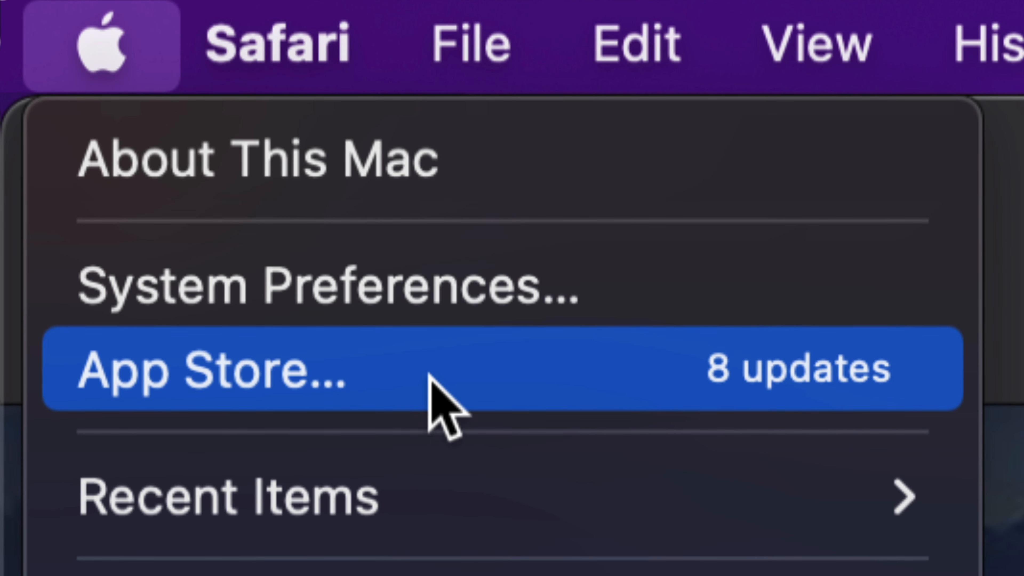
mouse_move(386, 384)
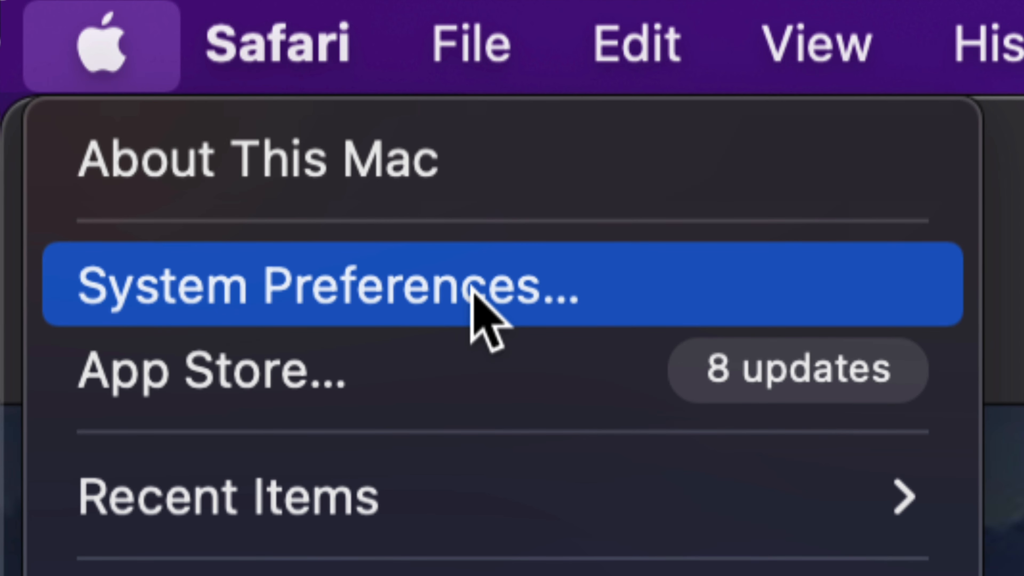
- Reach the Software Update pane reporting macOS Monterey 12.3.1 available
click(327, 286)
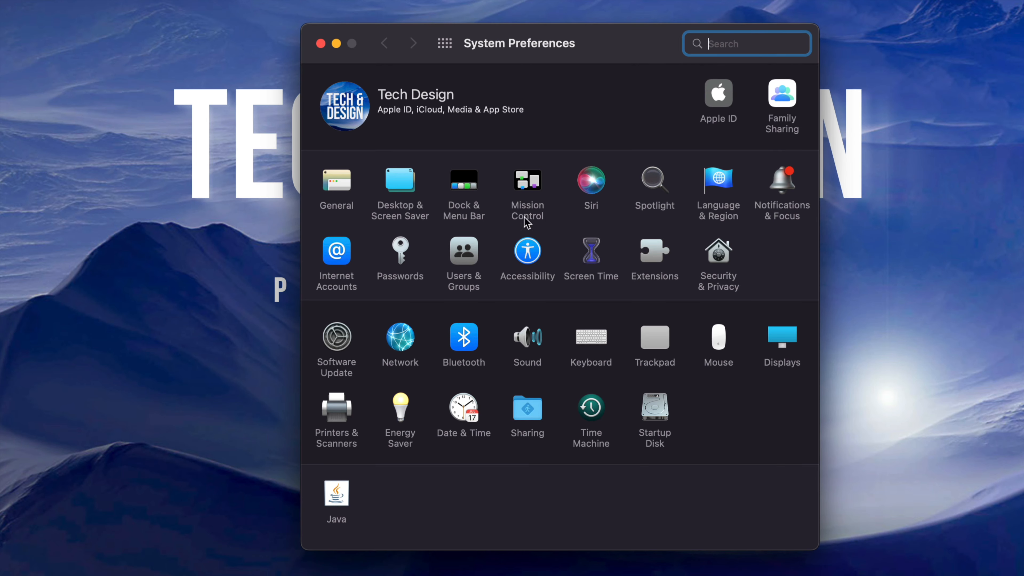
mouse_move(380, 342)
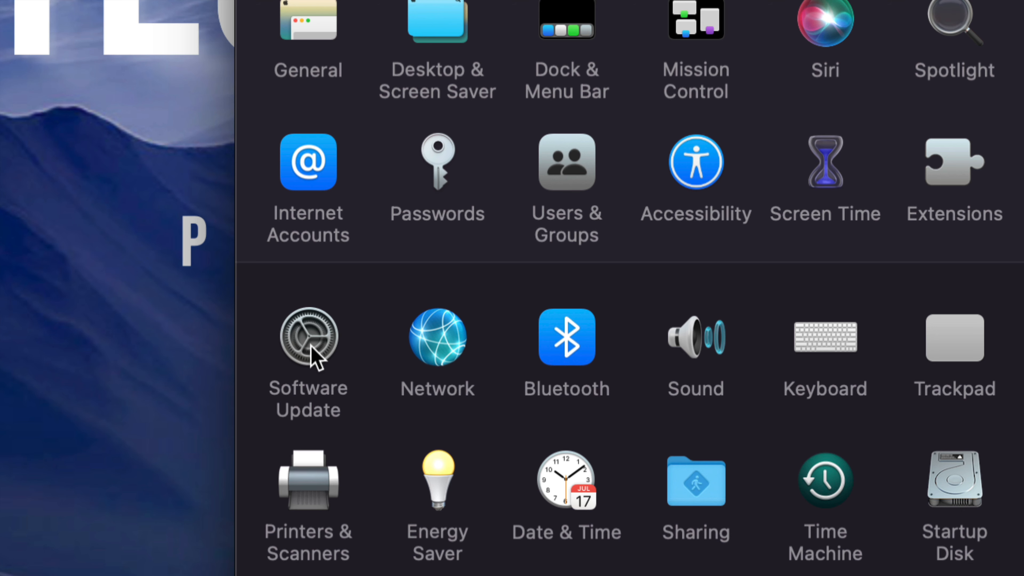
click(307, 335)
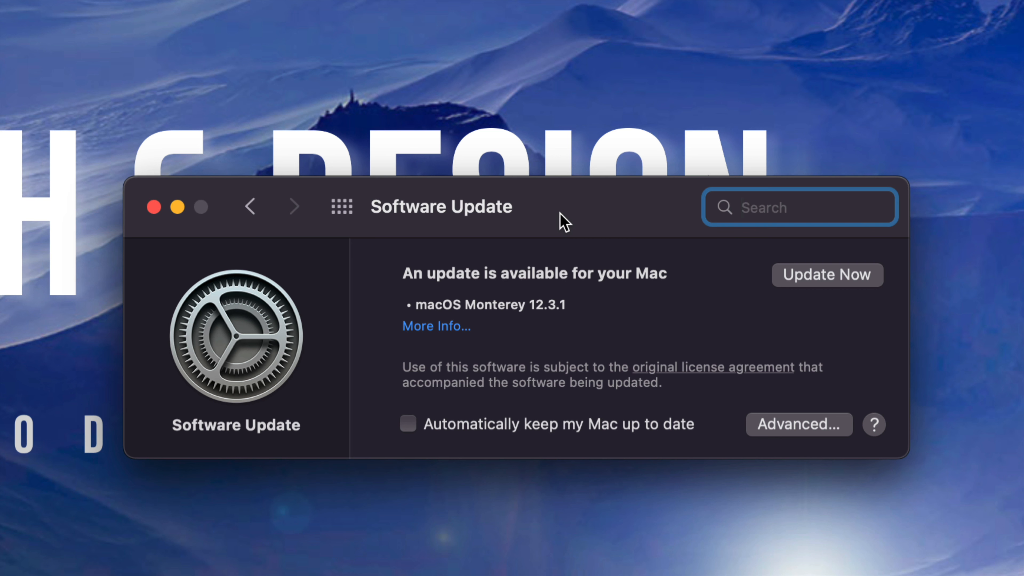
mouse_move(816, 423)
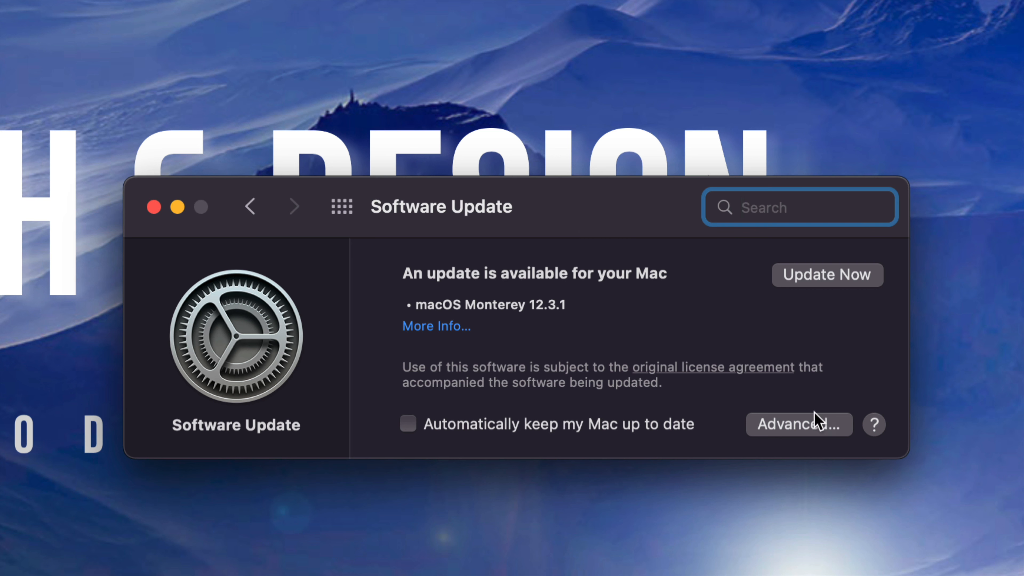
click(800, 425)
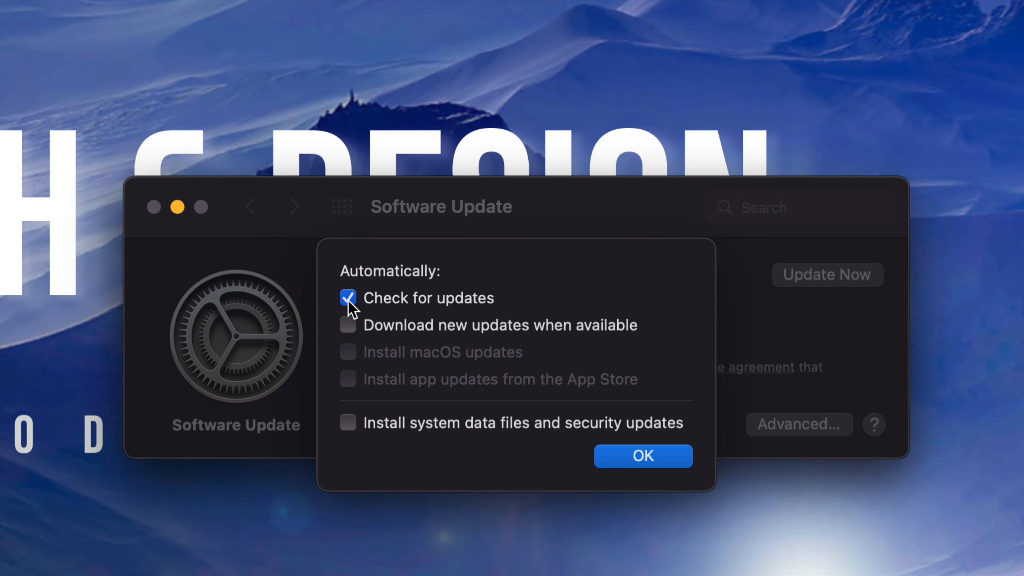
click(347, 299)
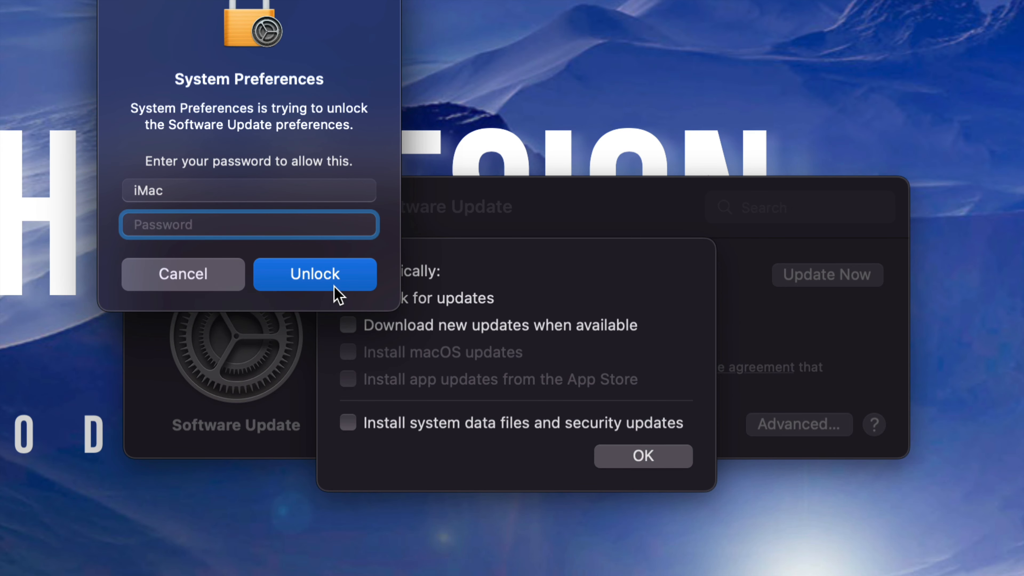
click(315, 275)
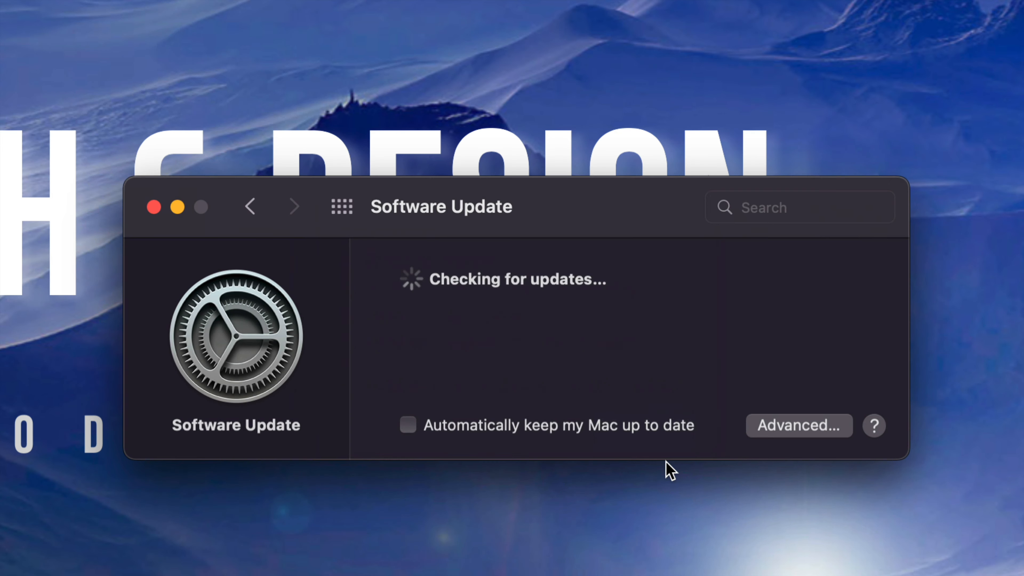
mouse_move(519, 297)
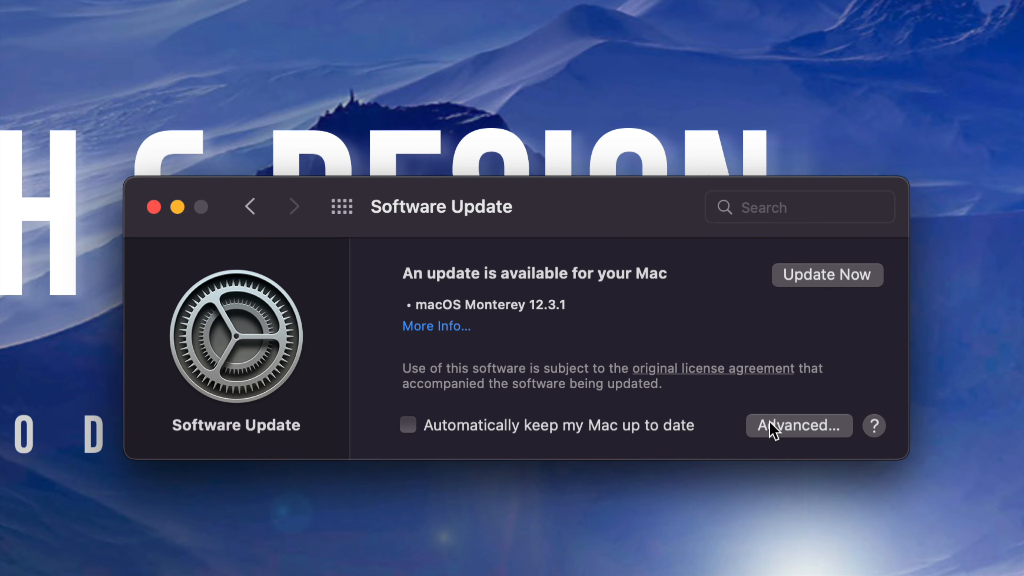
- In Advanced options, turn off Install system data files and security updates and confirm
click(799, 426)
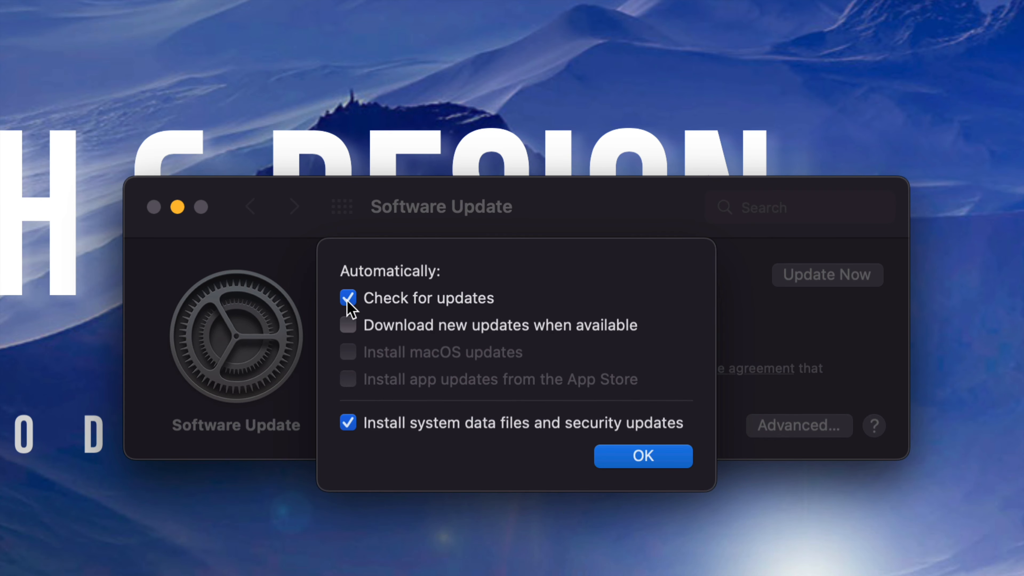
mouse_move(364, 364)
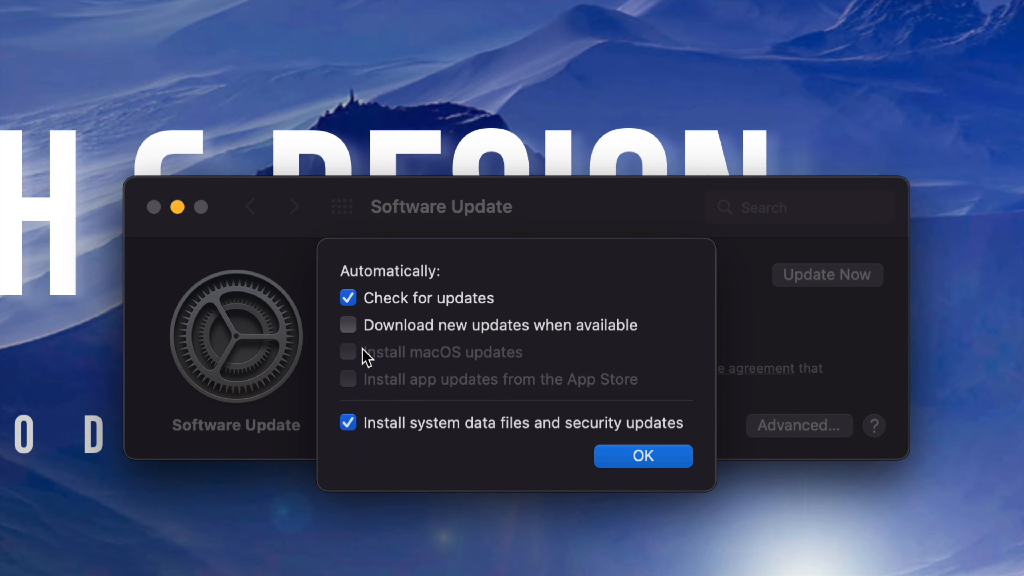
click(348, 423)
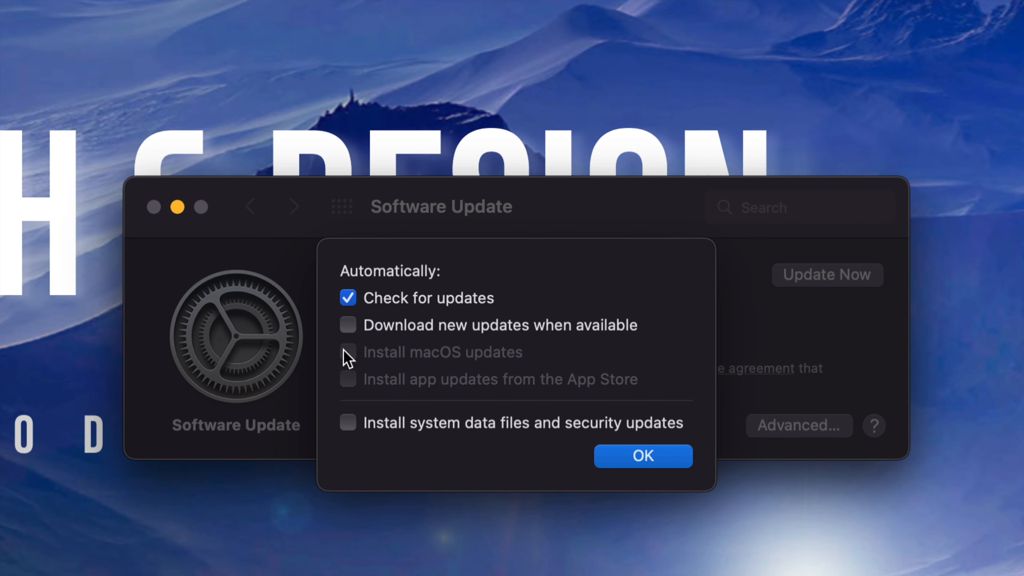
click(643, 457)
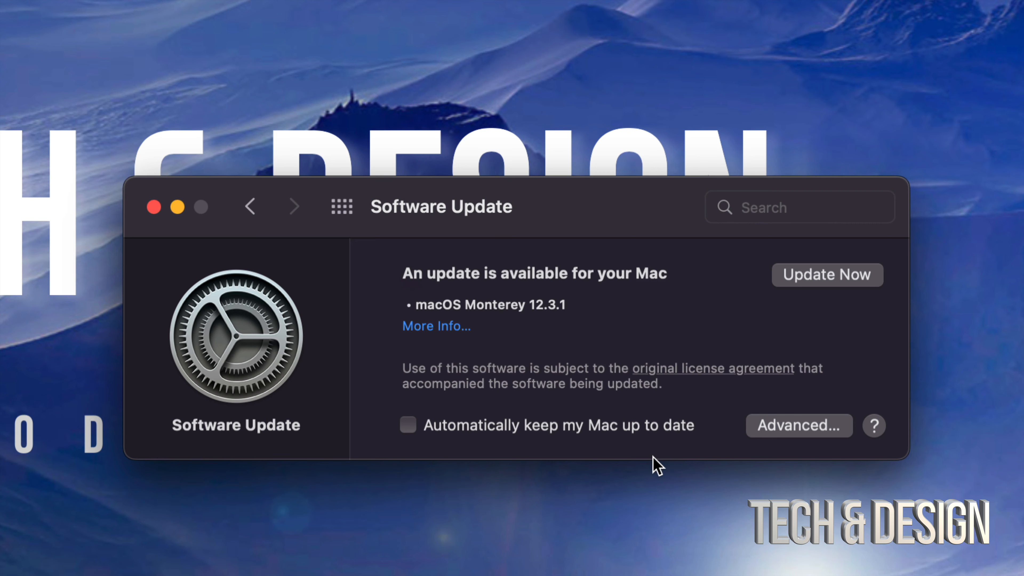
mouse_move(430, 332)
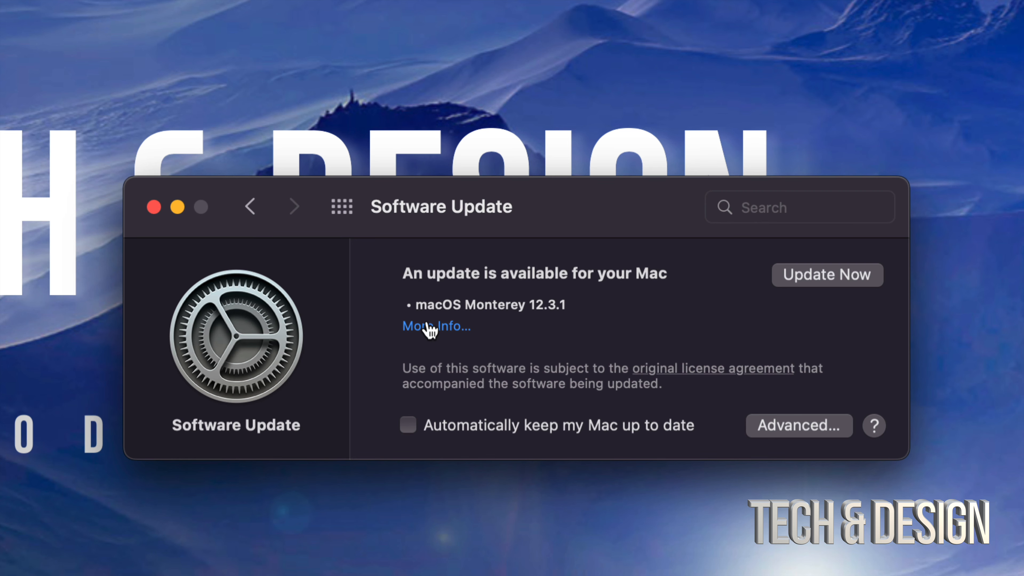
click(433, 329)
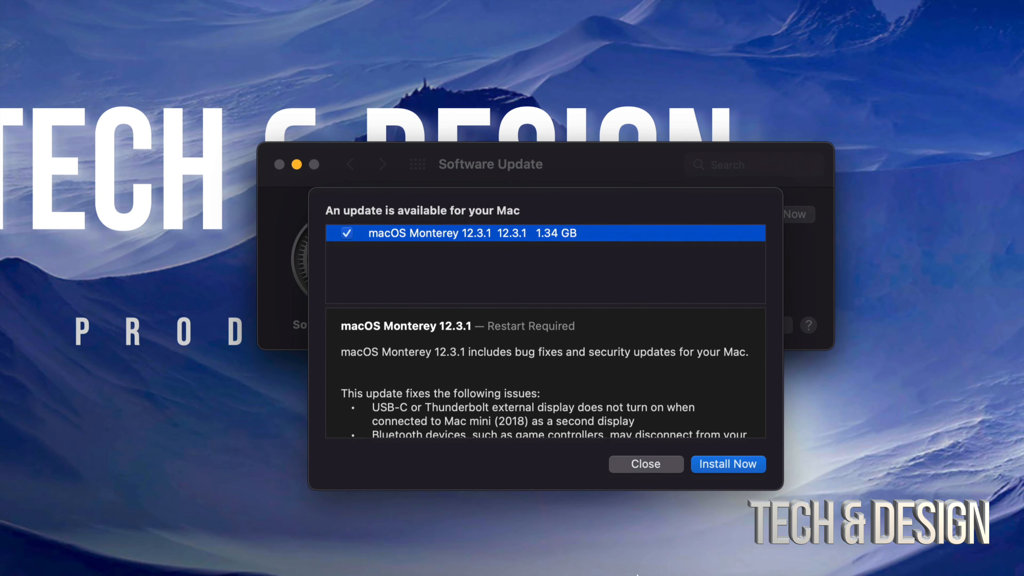
mouse_move(680, 547)
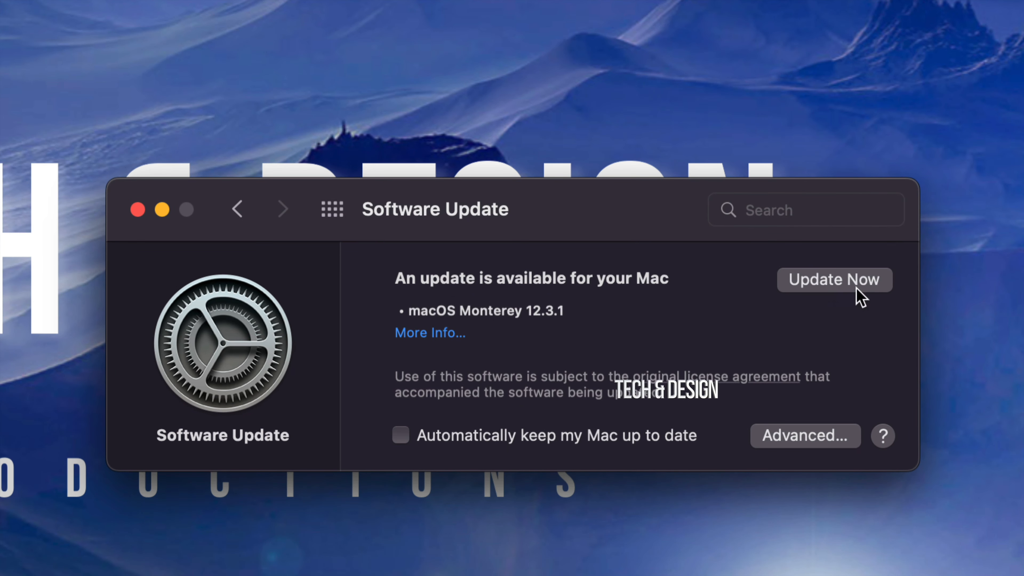
mouse_move(826, 295)
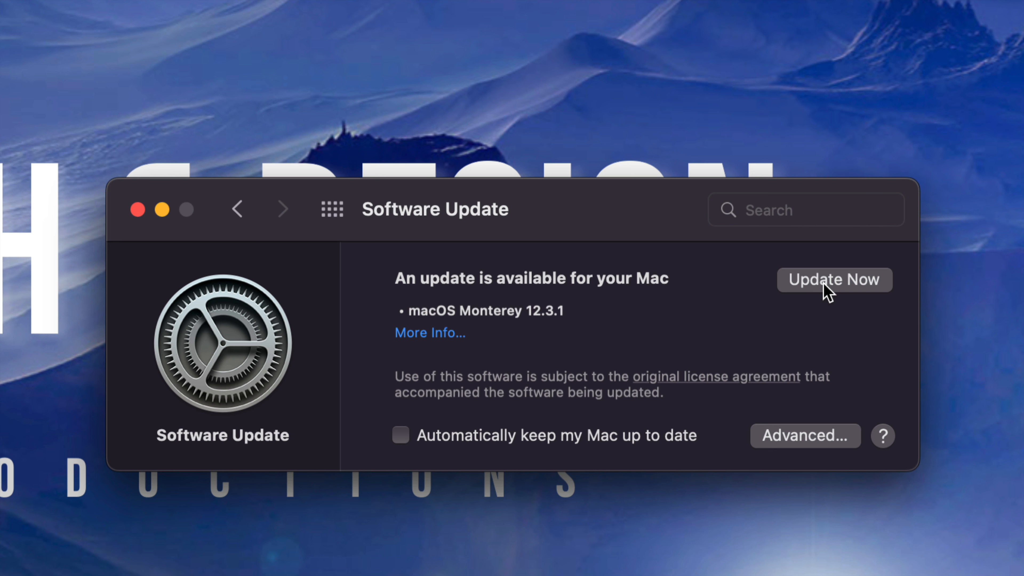
mouse_move(832, 295)
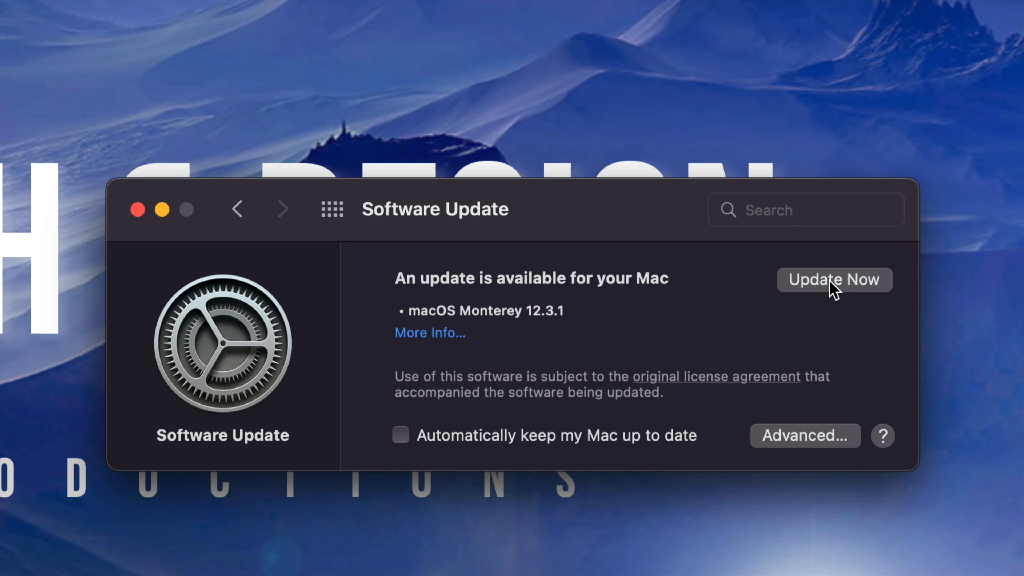
- Start the macOS Monterey 12.3.1 update and agree to its license so the download begins
click(835, 279)
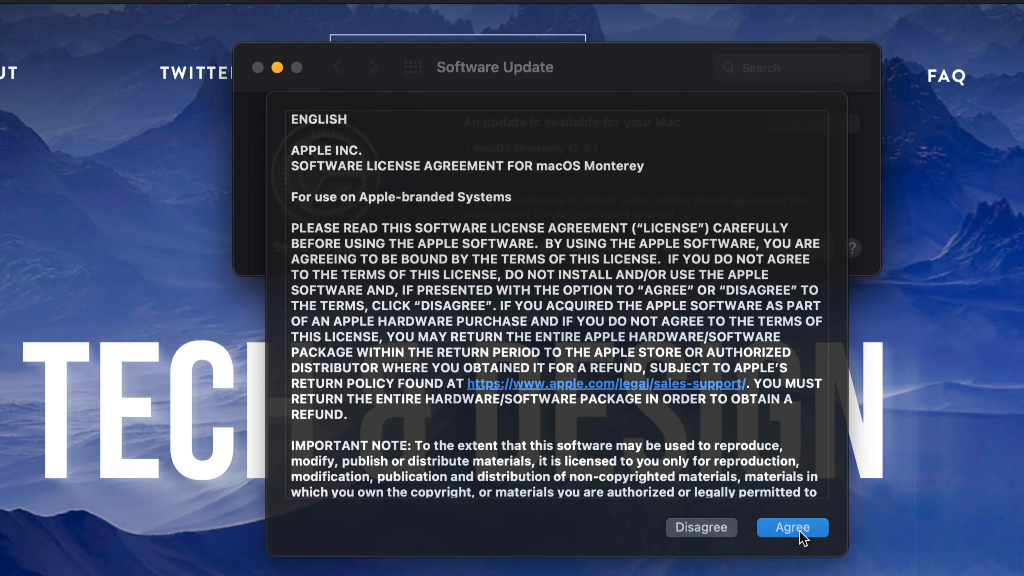
click(792, 527)
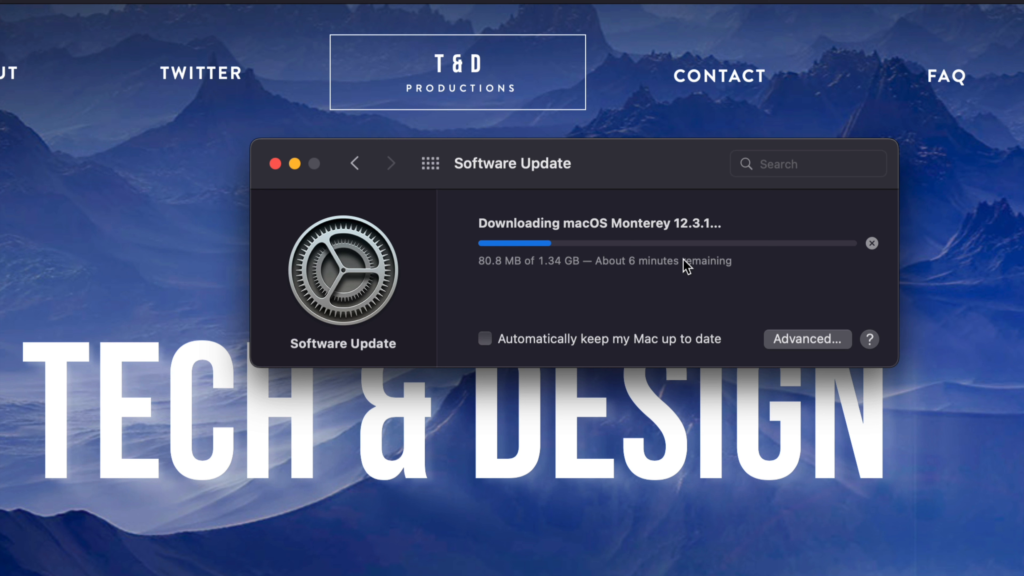
mouse_move(703, 301)
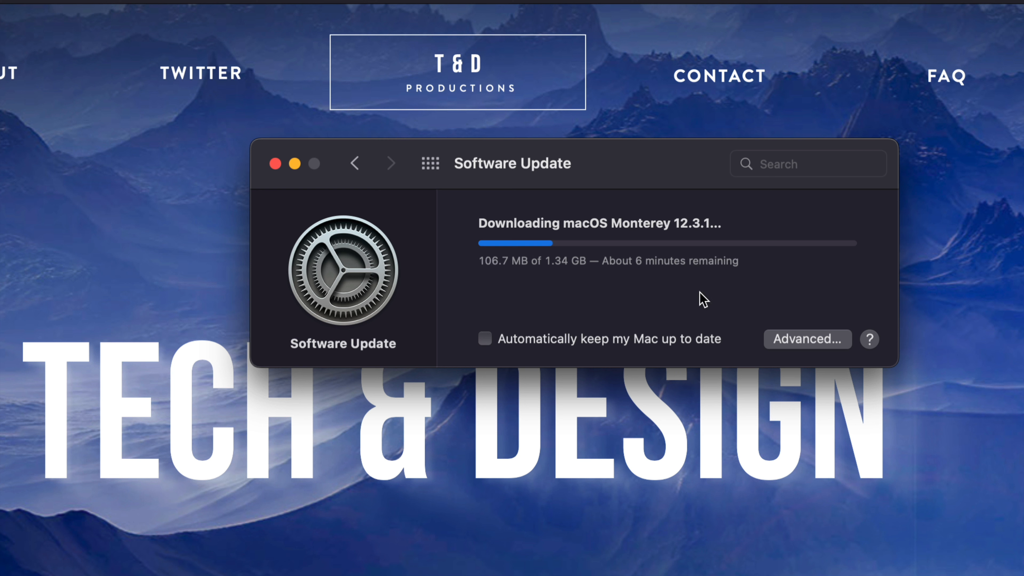
mouse_move(722, 281)
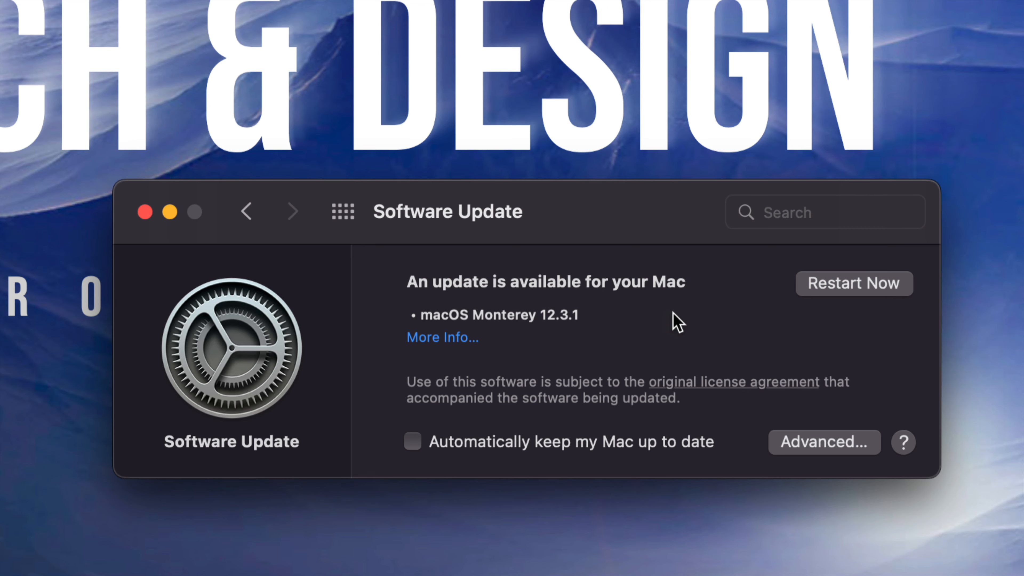
mouse_move(652, 234)
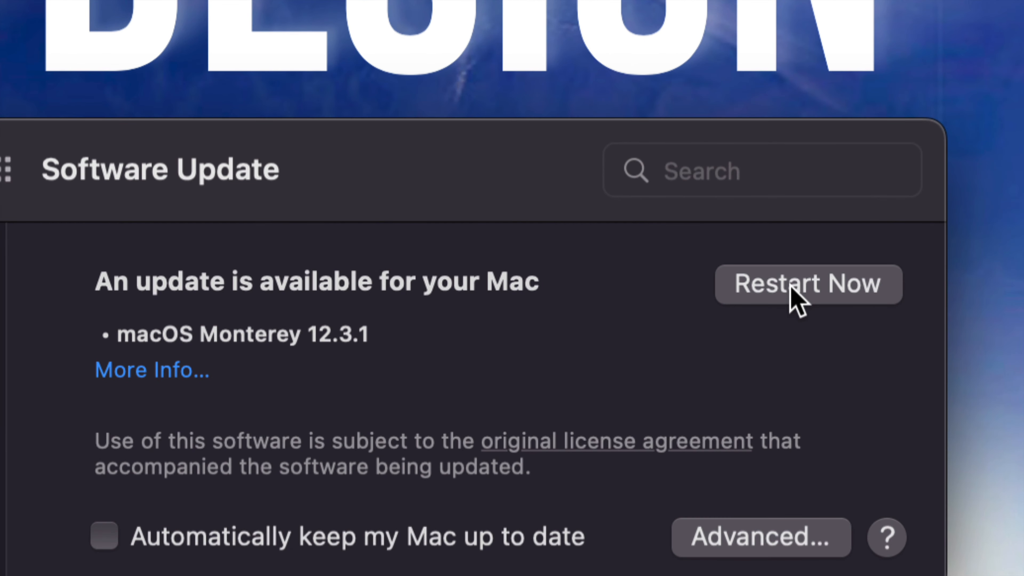
- Restart the Mac to install the update, leaving it up to date on macOS Monterey 12.3.1
click(802, 287)
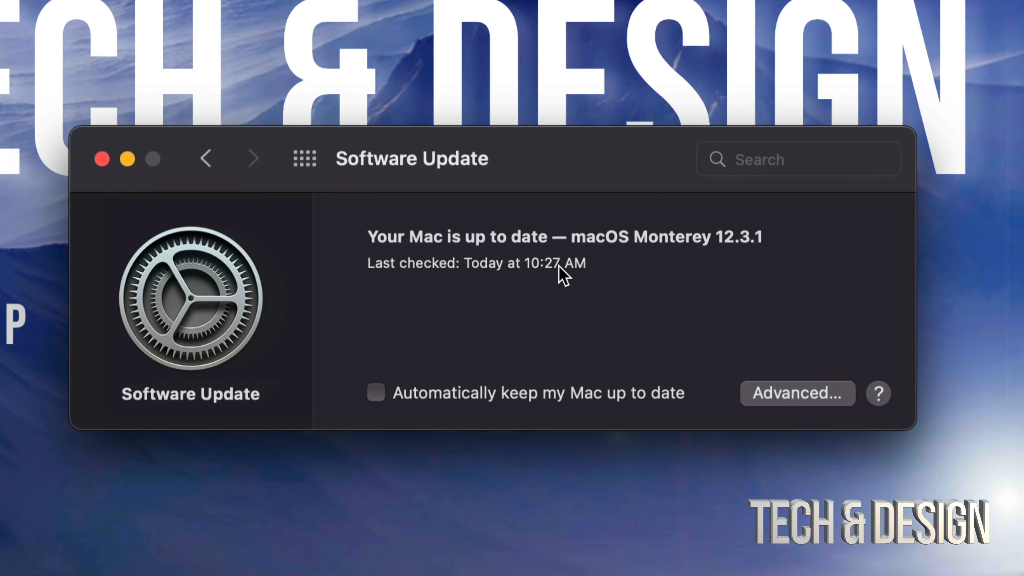
mouse_move(725, 324)
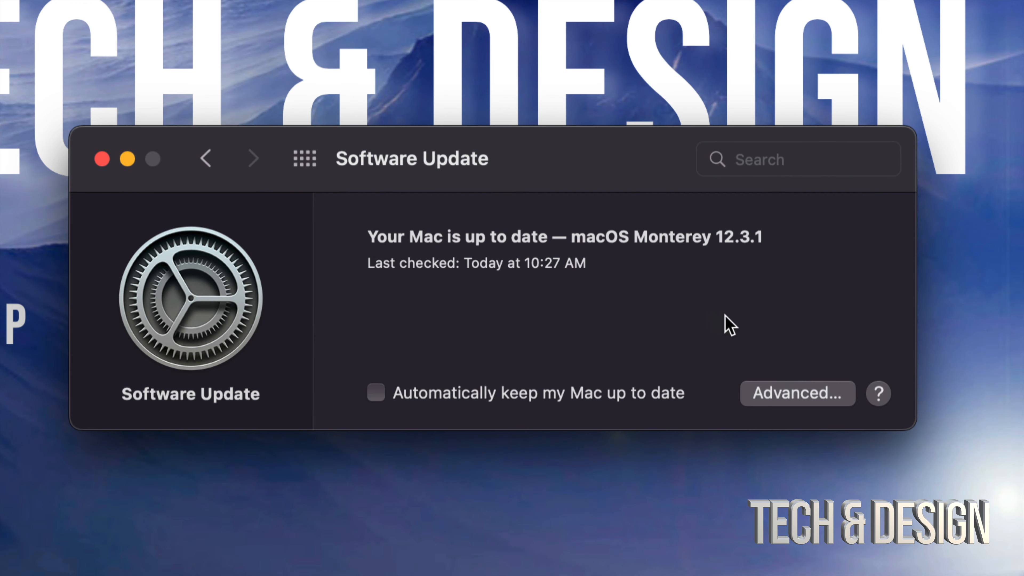